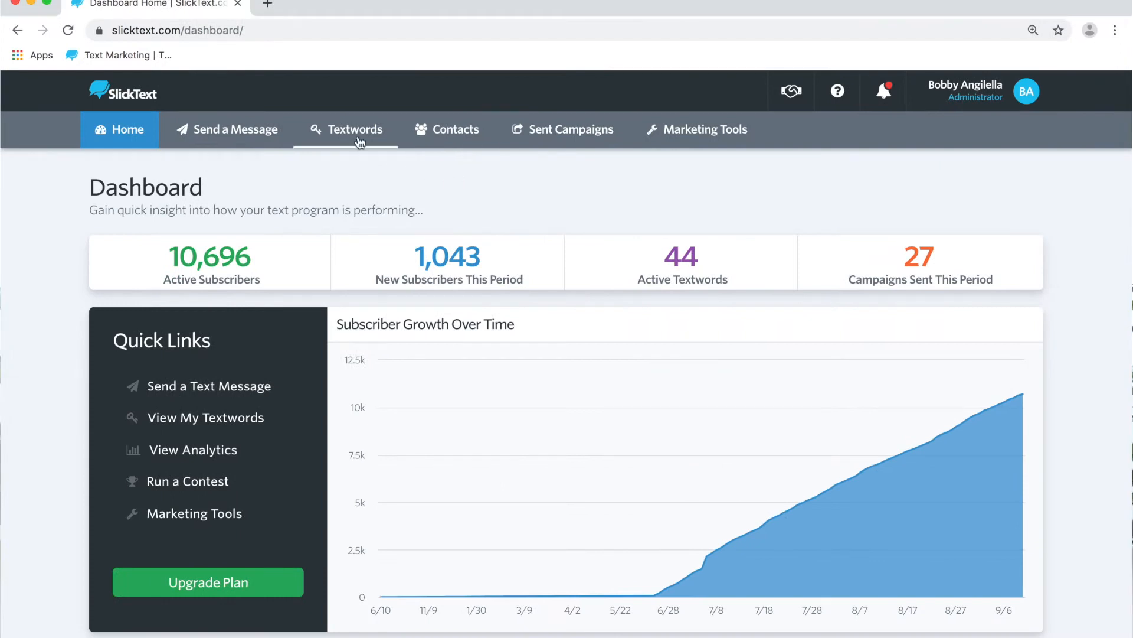
# Step: Show My Textwords and scroll down to the two bb grill rows
pyautogui.click(352, 128)
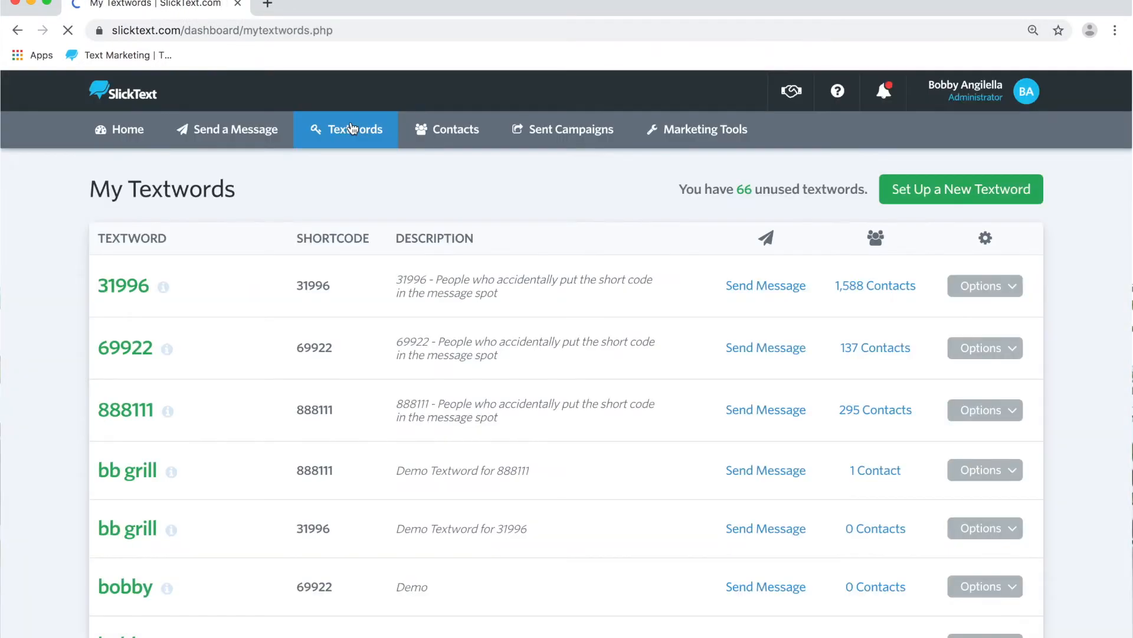
pyautogui.scroll(-3)
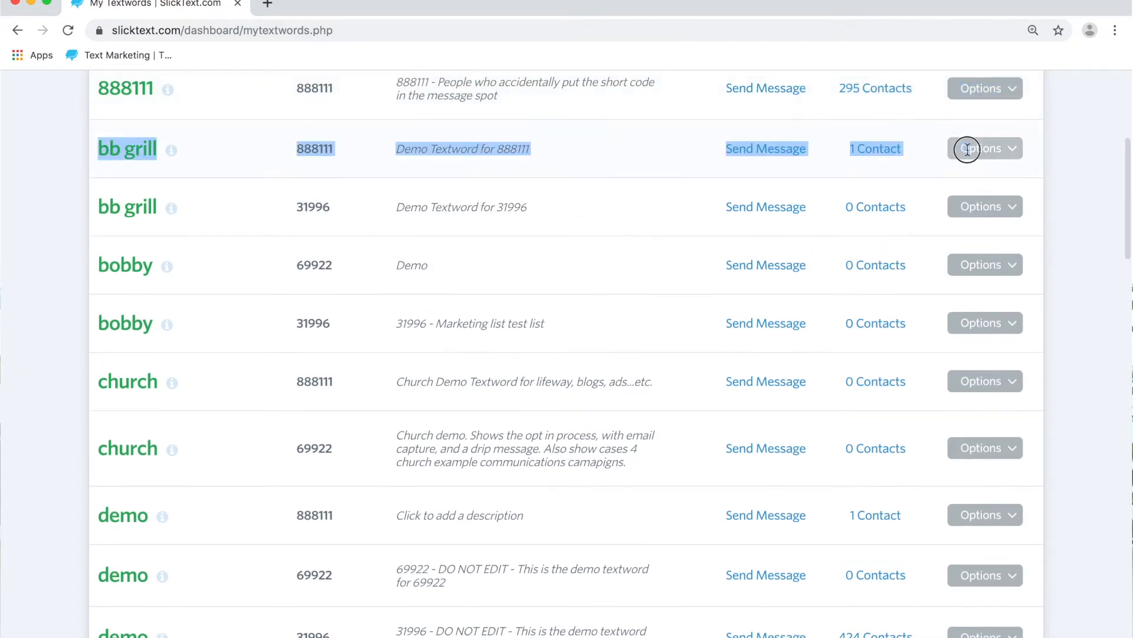
# Step: Turn on 'Ask for emails?' in Email Capture for the bb grill (888111) textword
pyautogui.click(965, 150)
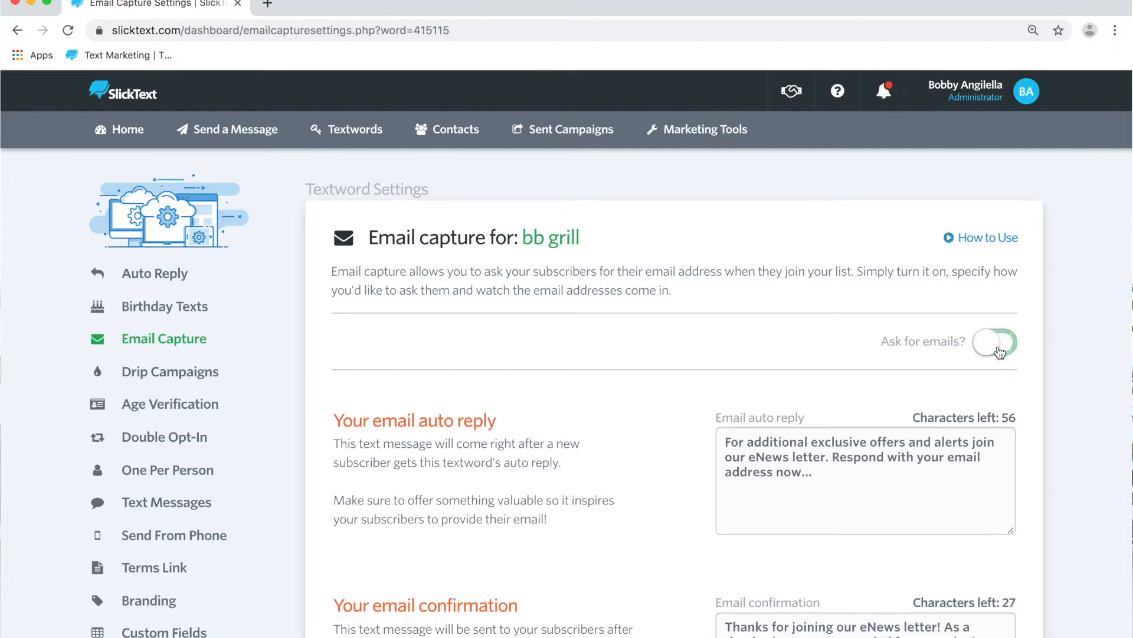
pyautogui.click(996, 342)
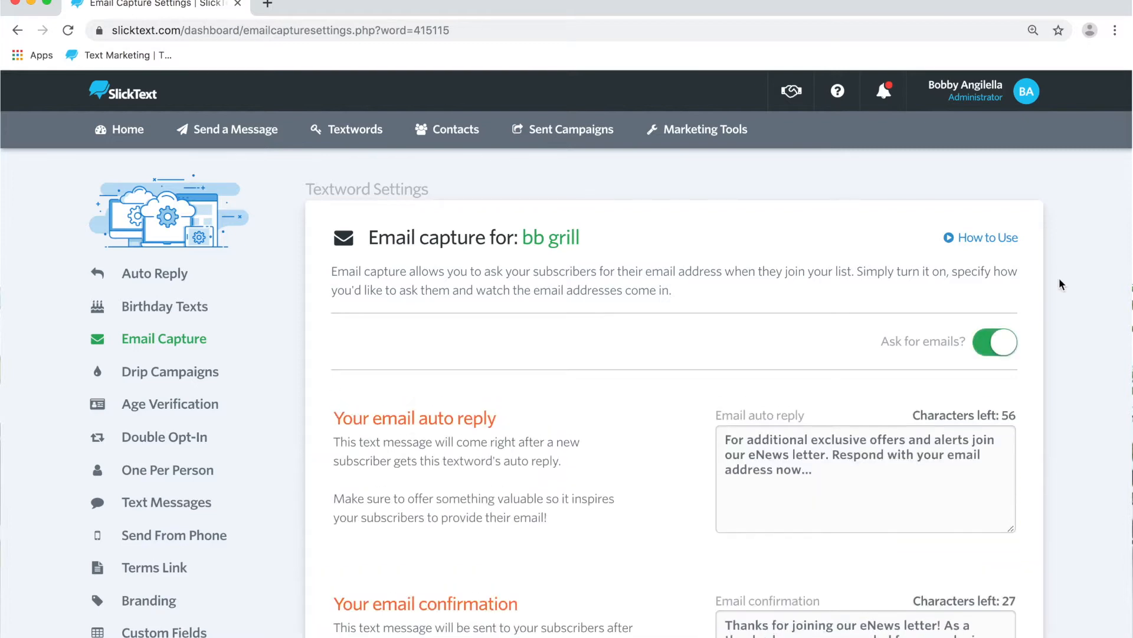
pyautogui.scroll(-3)
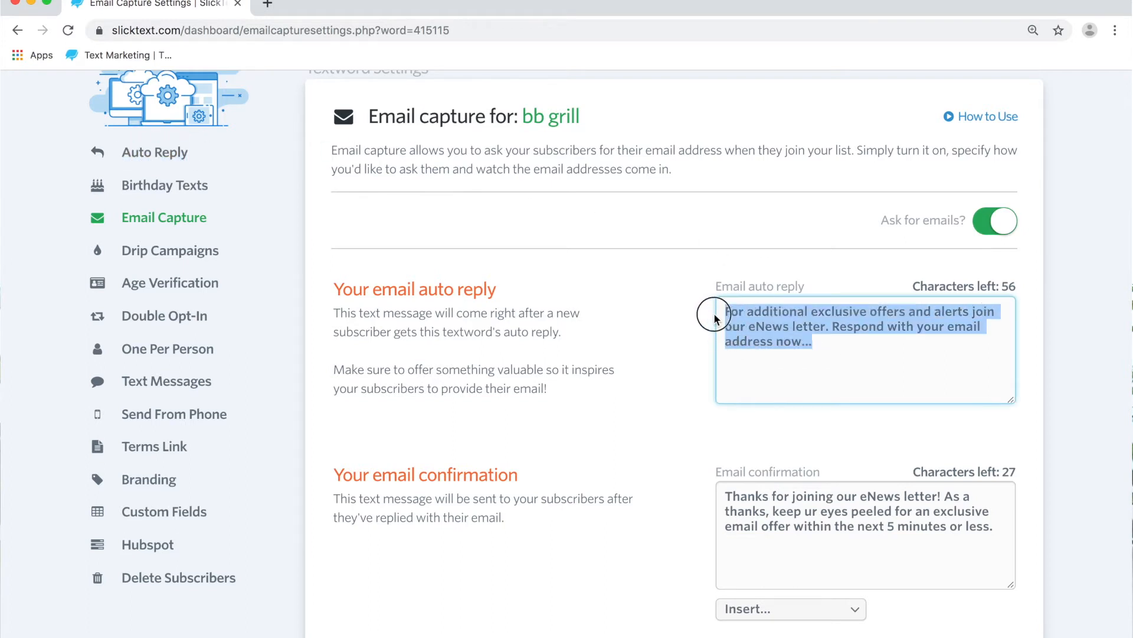
pyautogui.click(546, 123)
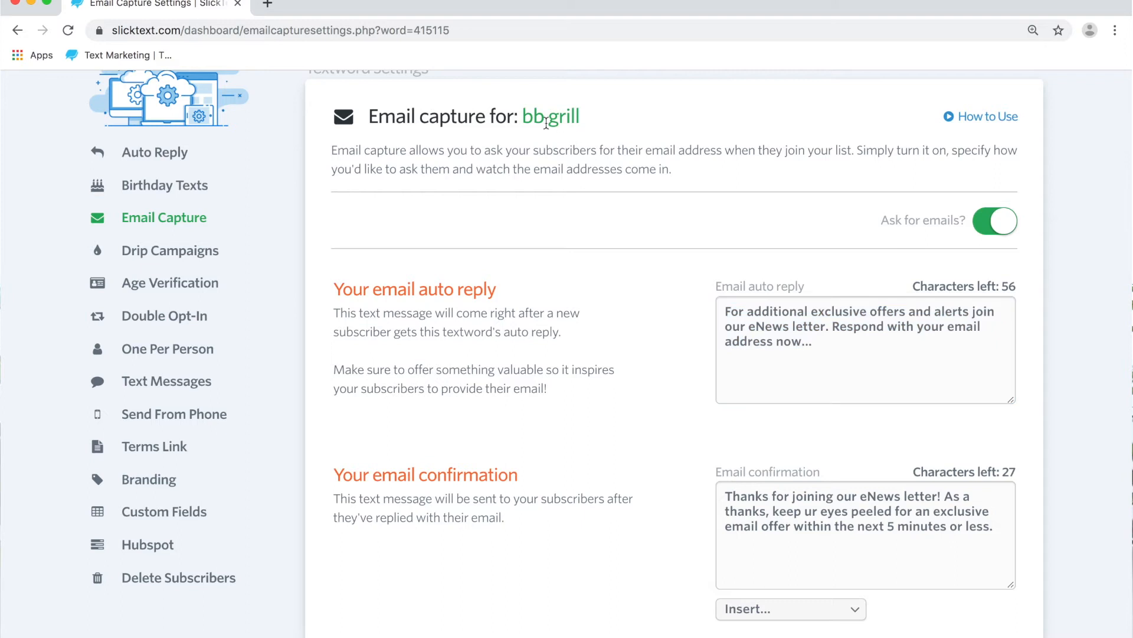
pyautogui.doubleClick(545, 116)
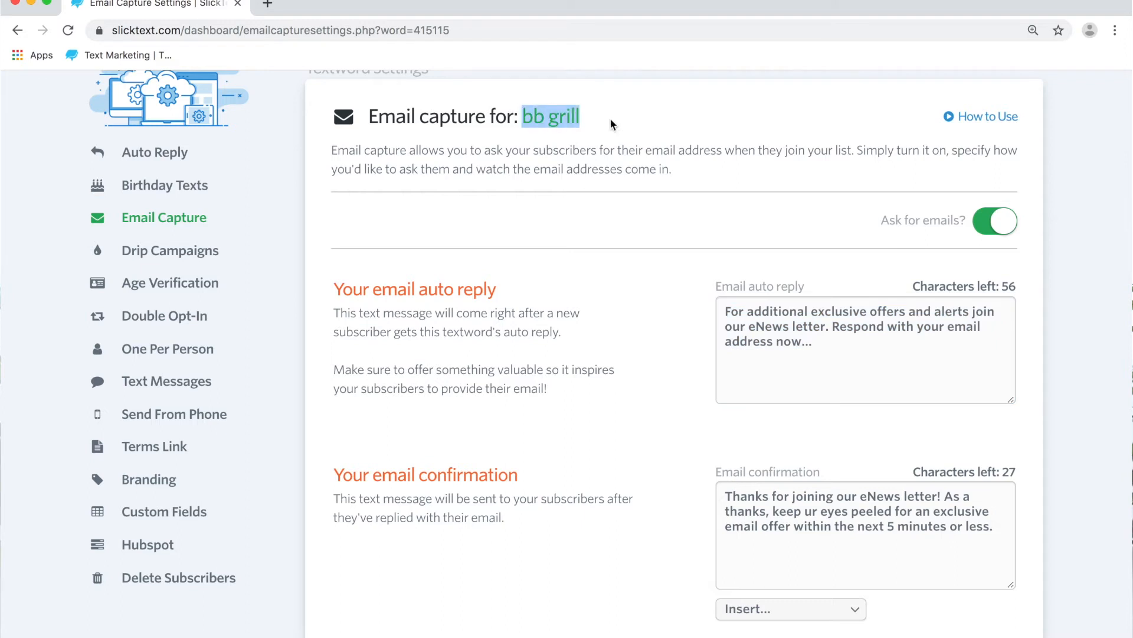
pyautogui.moveTo(180, 158)
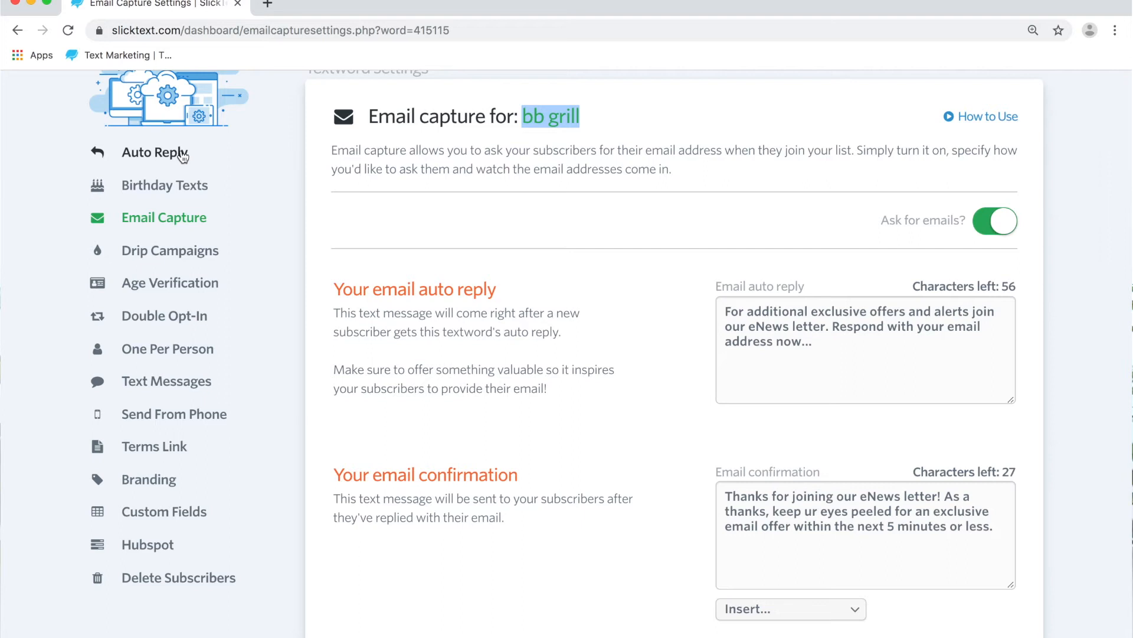
pyautogui.click(154, 152)
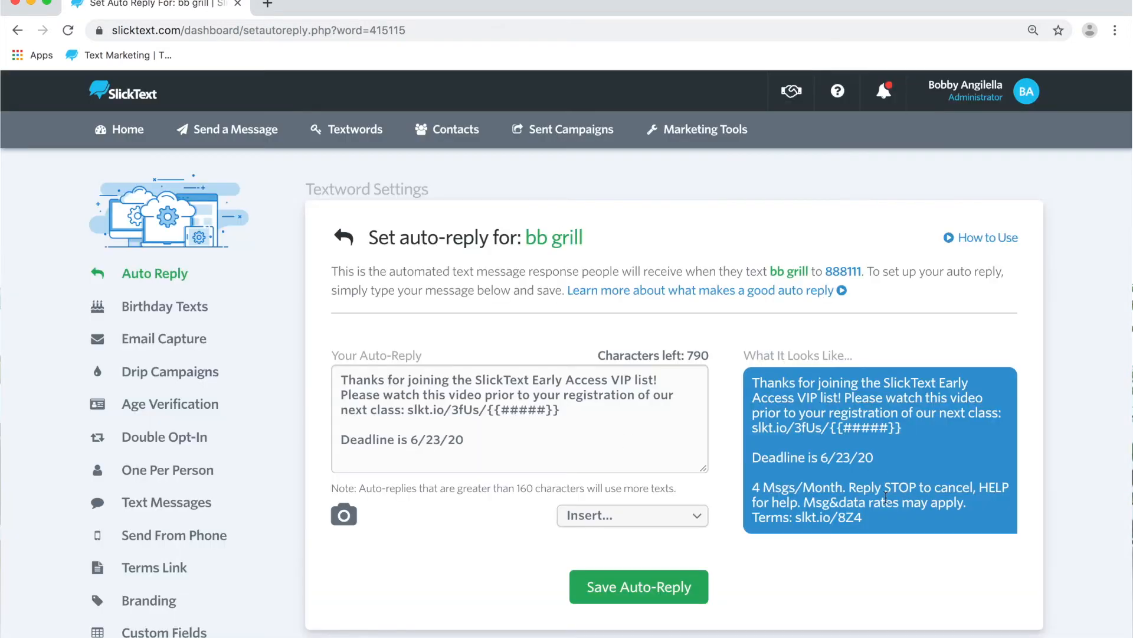
pyautogui.click(164, 338)
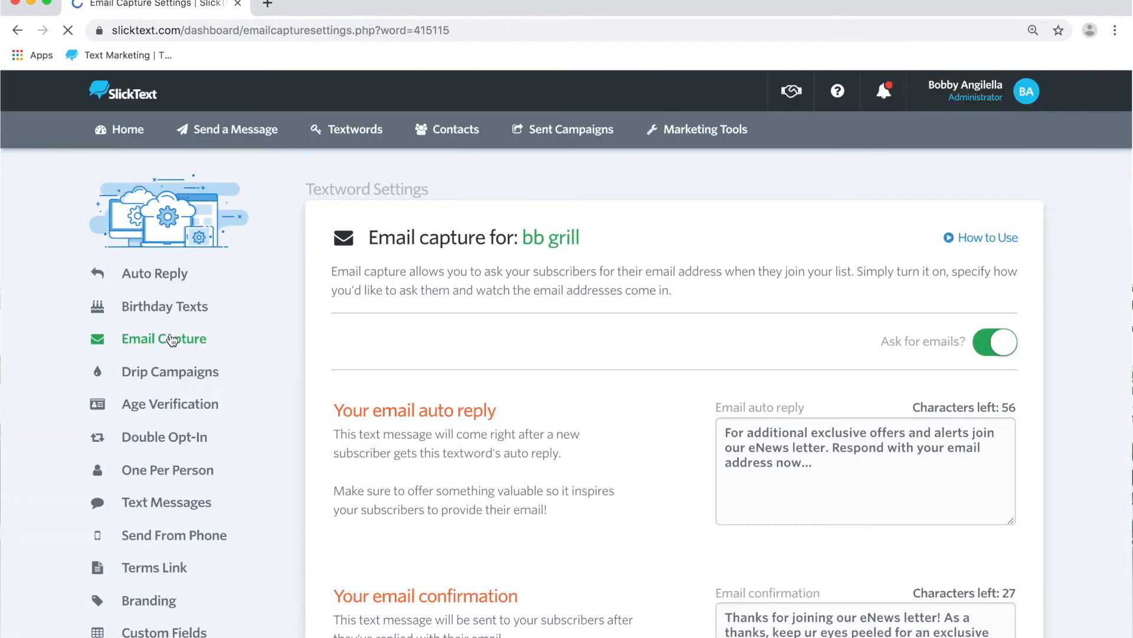
# Step: Save the bb grill email capture settings
pyautogui.scroll(-3)
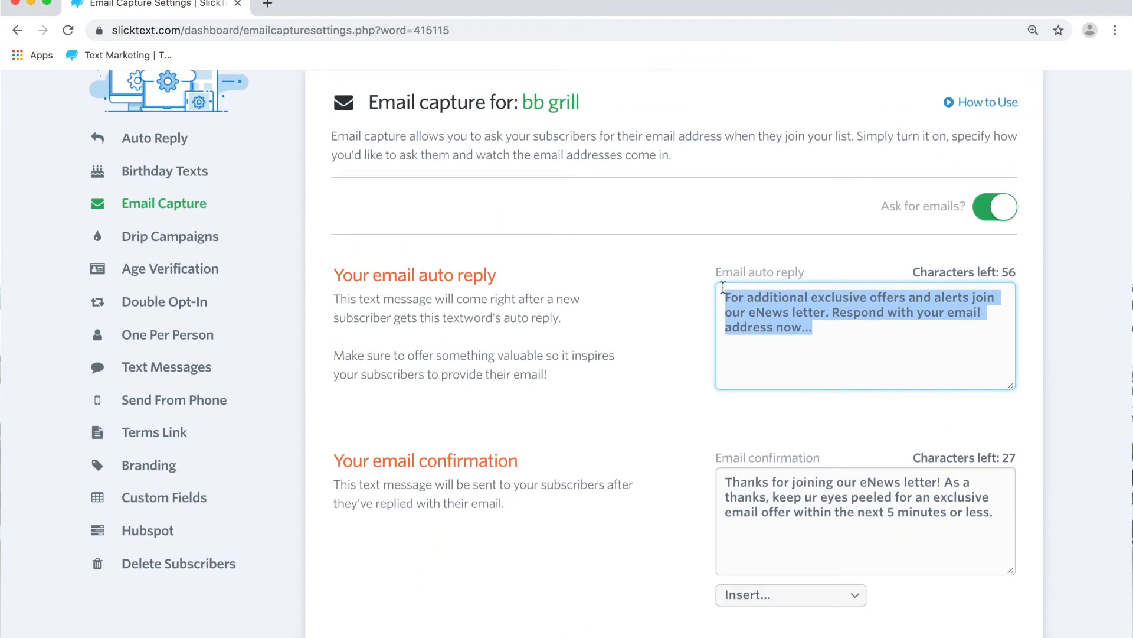
pyautogui.moveTo(845, 397)
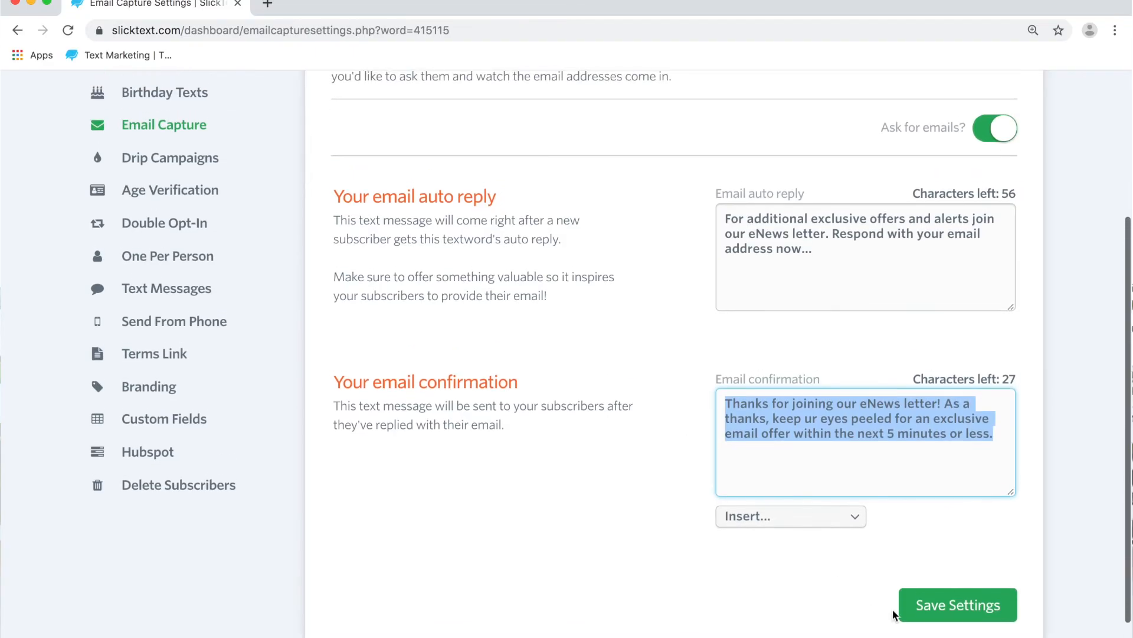
pyautogui.click(957, 605)
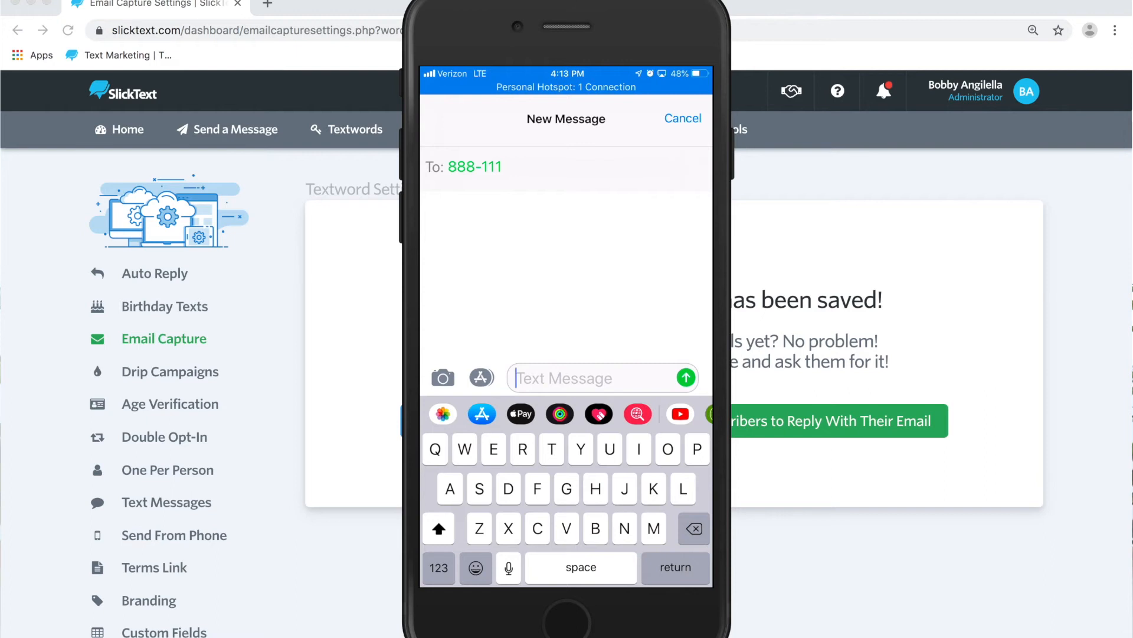
# Step: Text 'Bb grill' to 888-111, answer the email prompt, then view bb grill contacts
pyautogui.write('Bb')
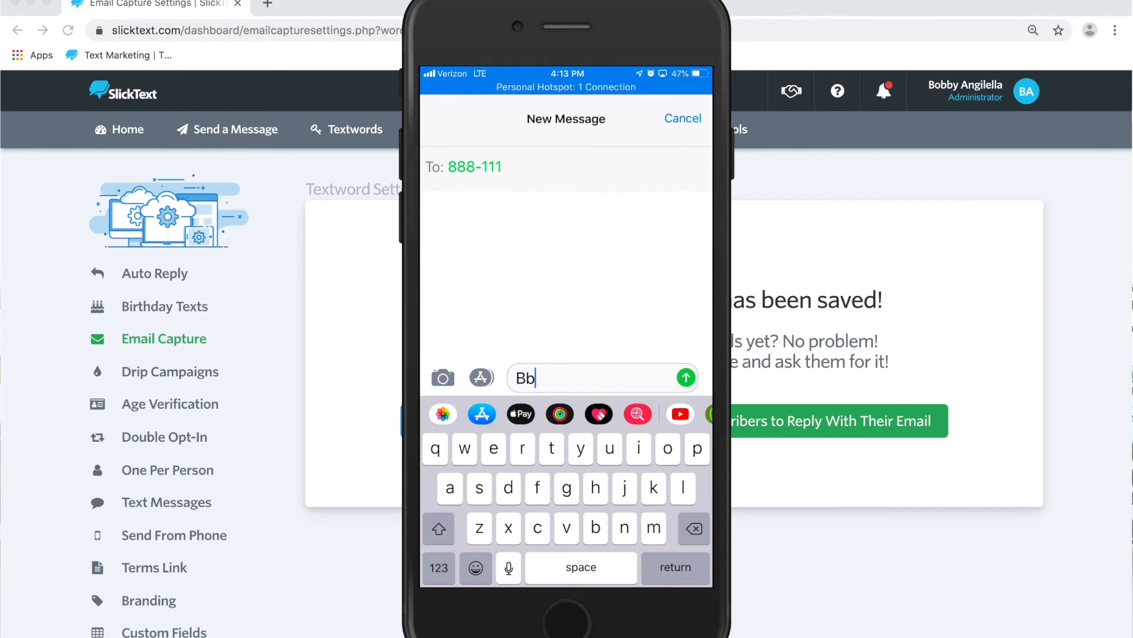
pyautogui.write('grill')
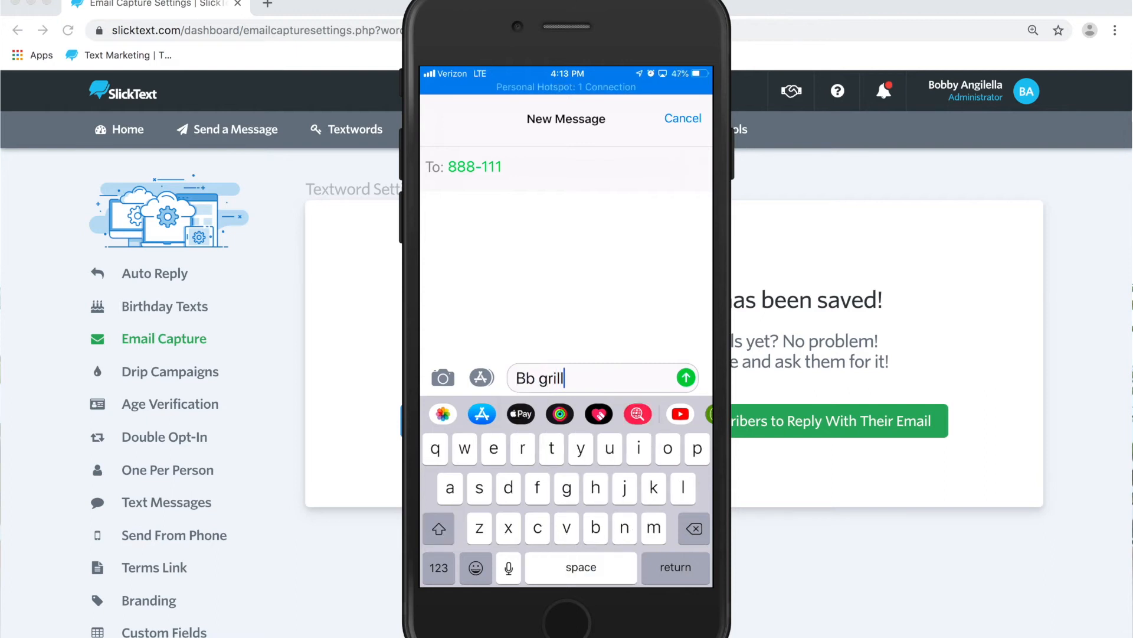
pyautogui.click(686, 378)
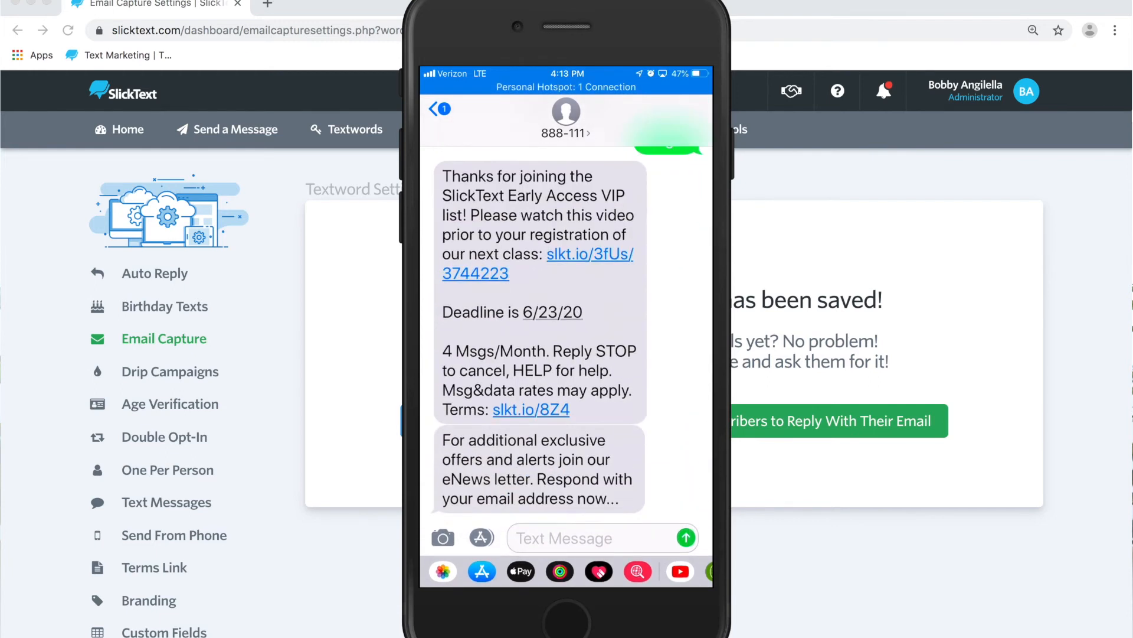
pyautogui.write('Bobb')
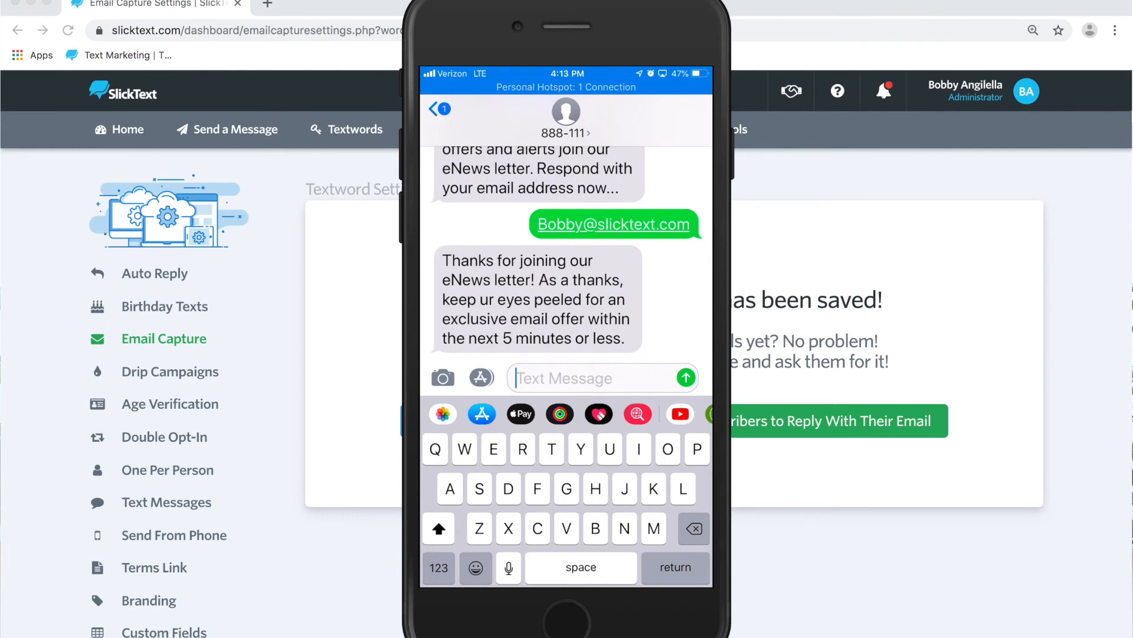
pyautogui.click(447, 129)
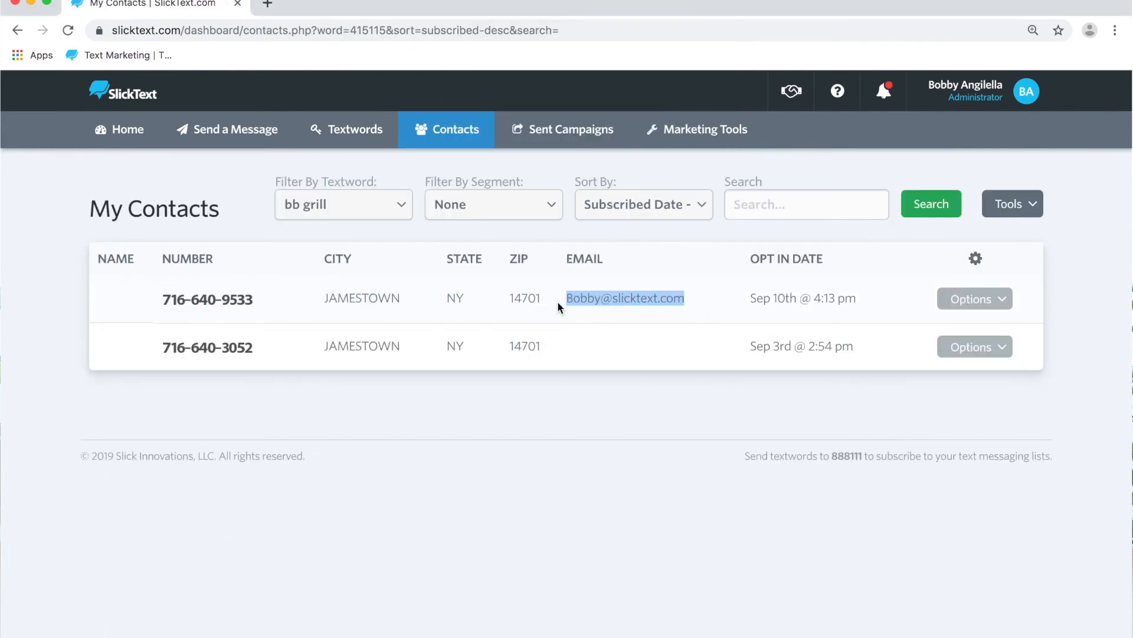
pyautogui.moveTo(625, 396)
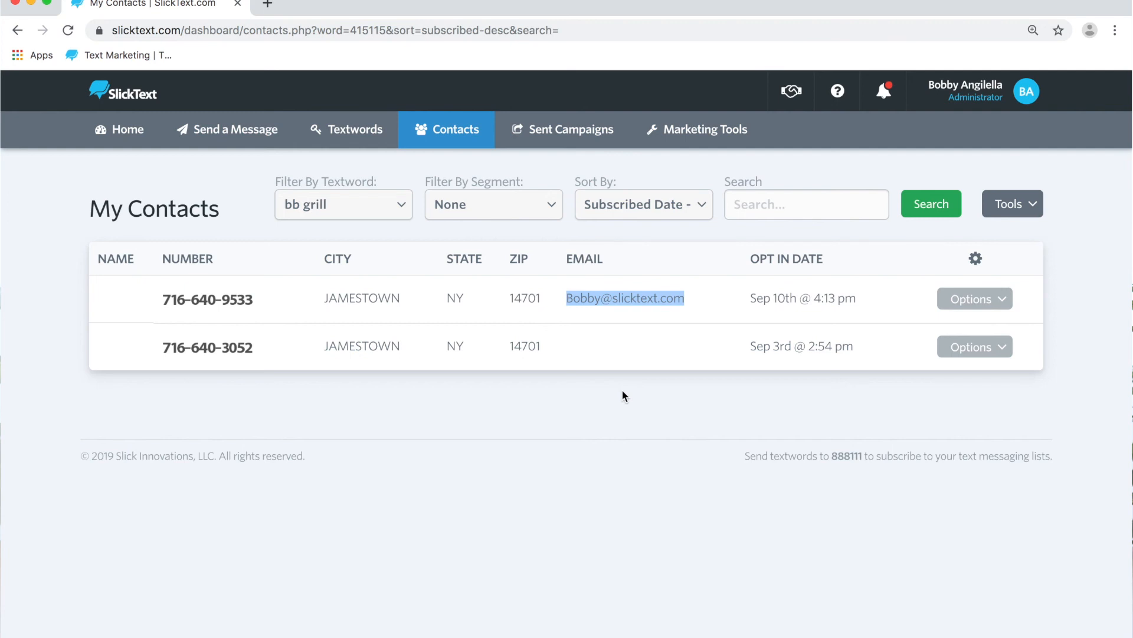